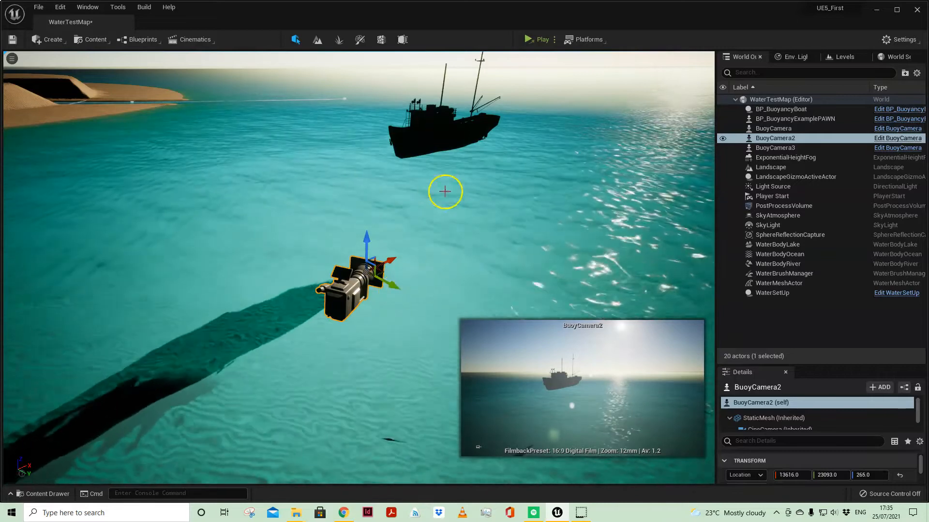
Select BP_BuoyancyBoat in the water test level and launch its Blueprint editor.
click(444, 127)
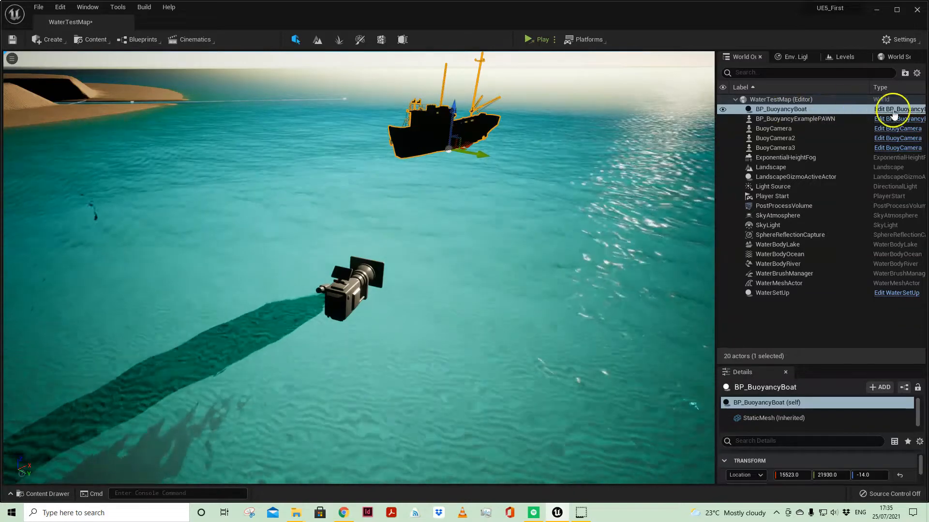
click(897, 109)
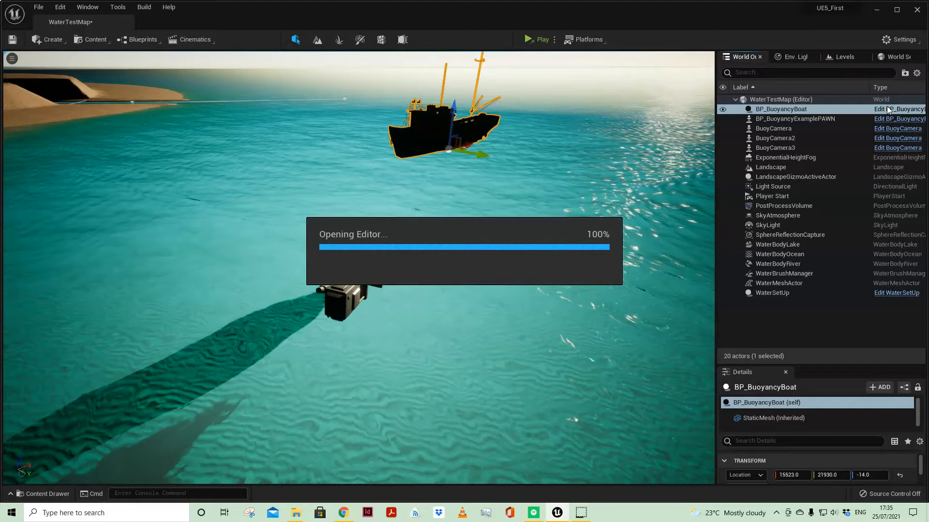
In the boat's Event Graph, reposition the spare Static Mesh getter beside Add Force at Location.
double_click(780, 109)
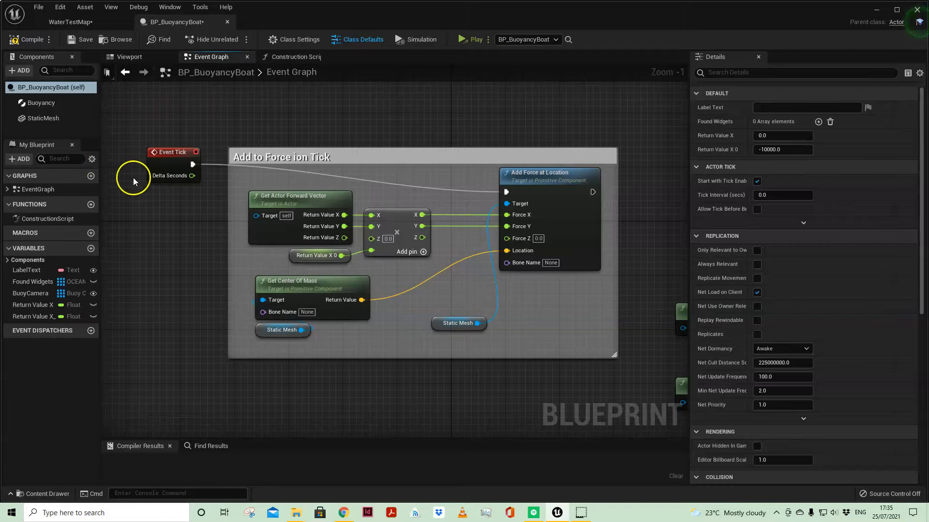
mouse_move(282, 330)
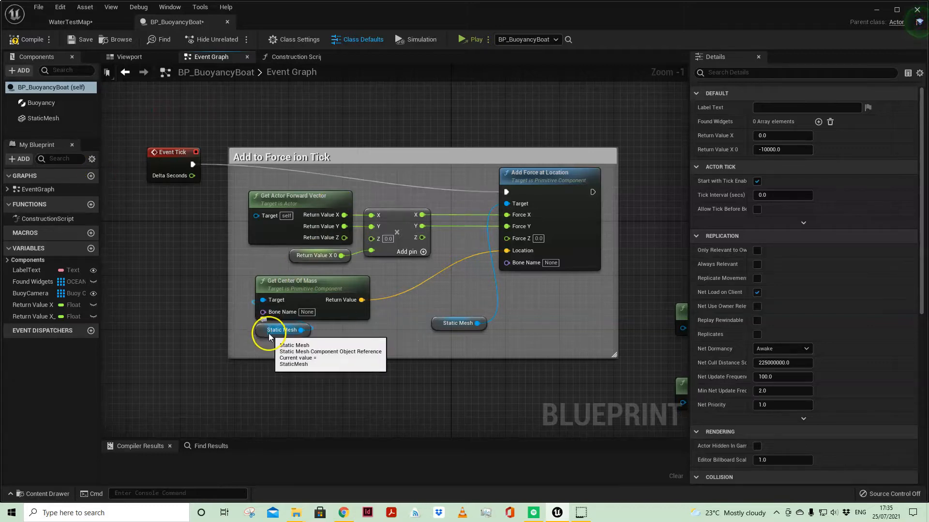
click(43, 118)
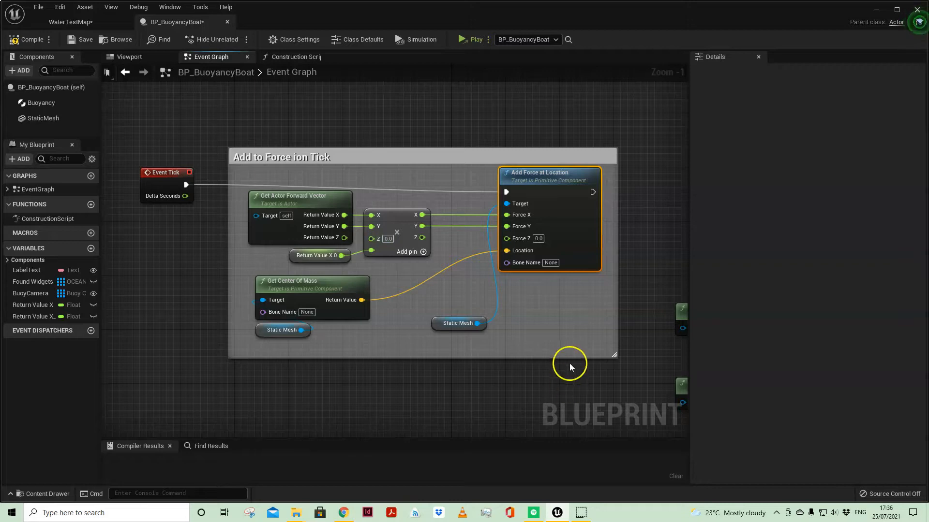
click(452, 194)
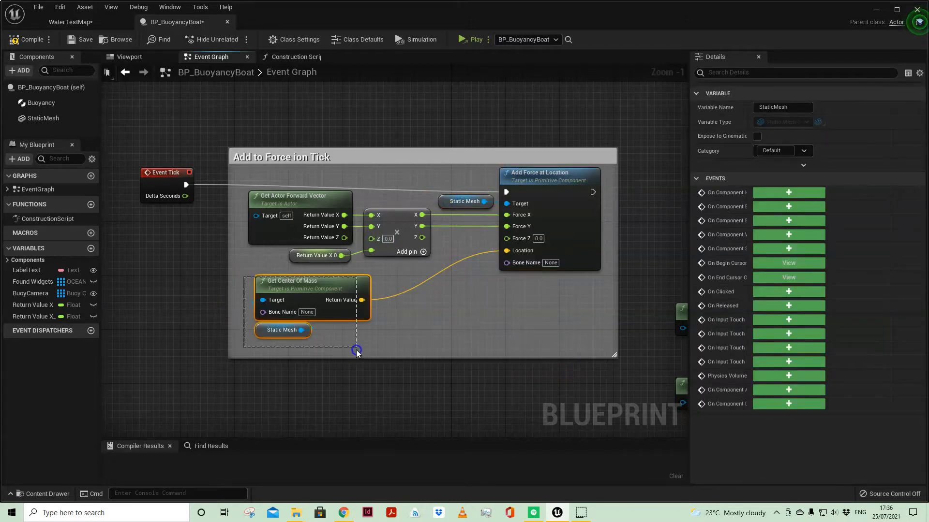
mouse_move(522, 250)
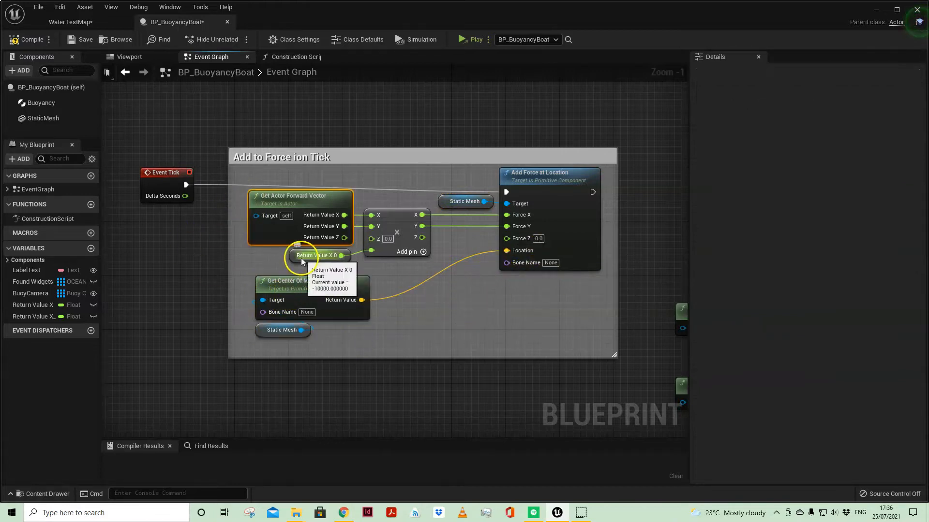
click(317, 256)
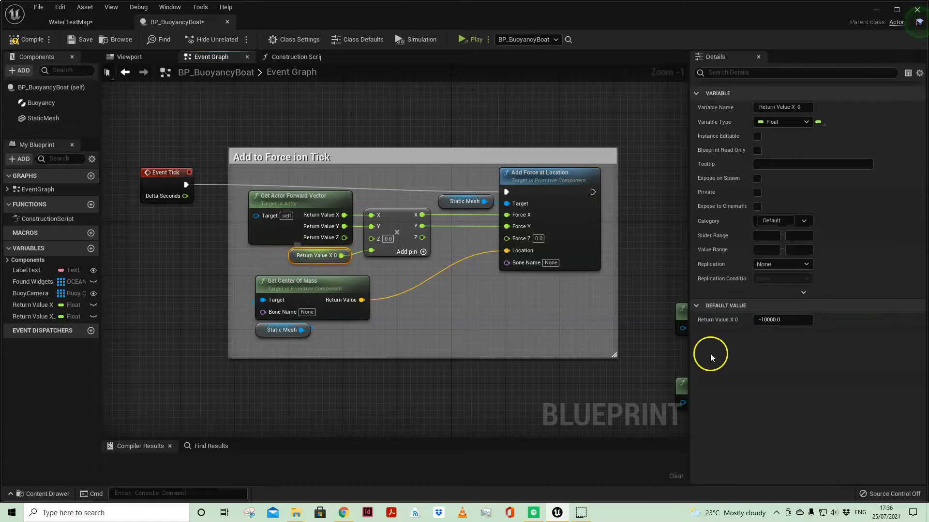
click(781, 320)
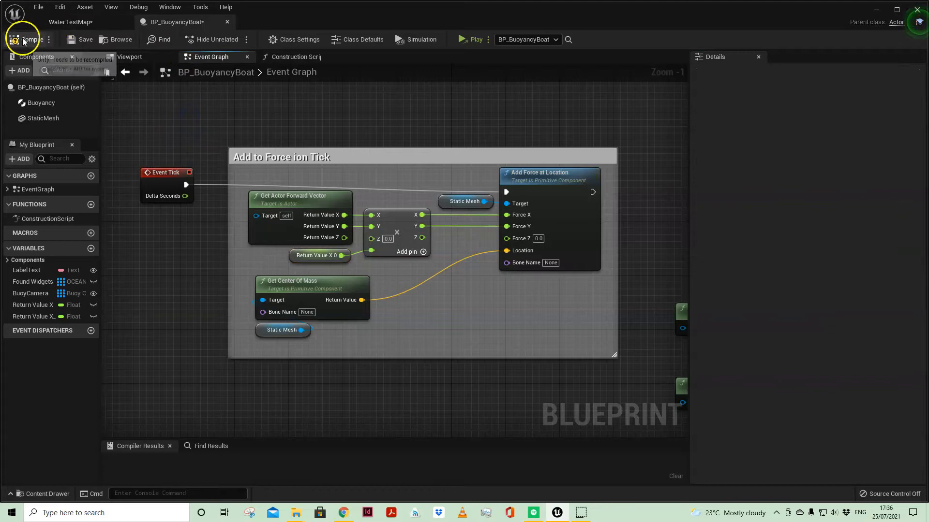
mouse_move(46, 115)
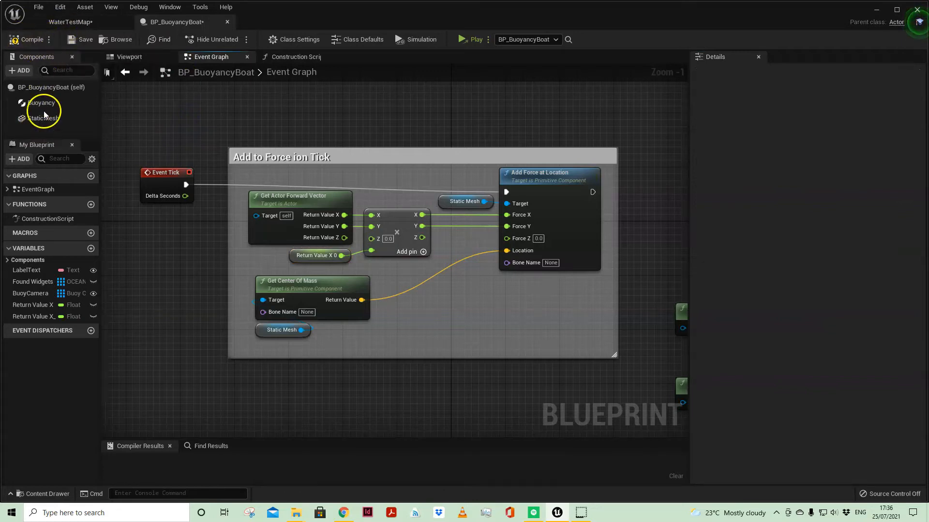
Open the Boat static mesh and pull the view back to show hull sockets S1–S4.
click(43, 118)
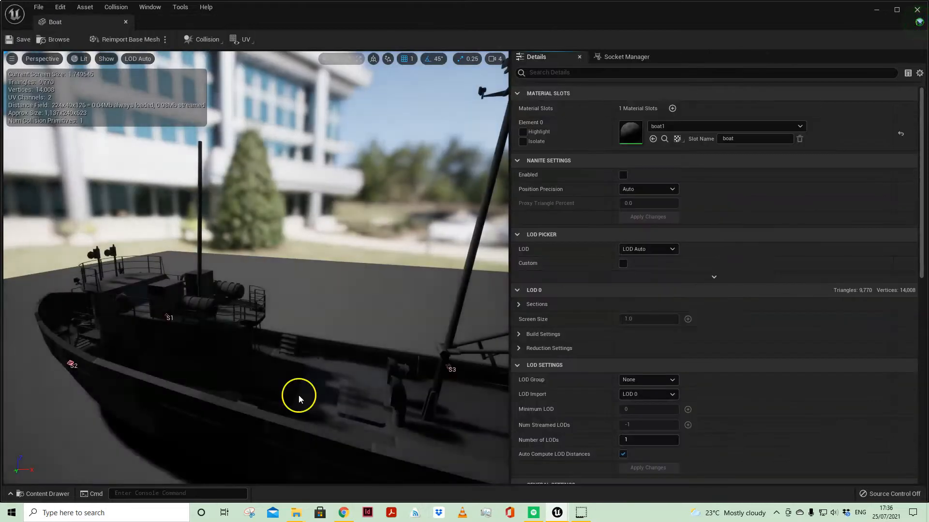
drag(298, 400, 347, 410)
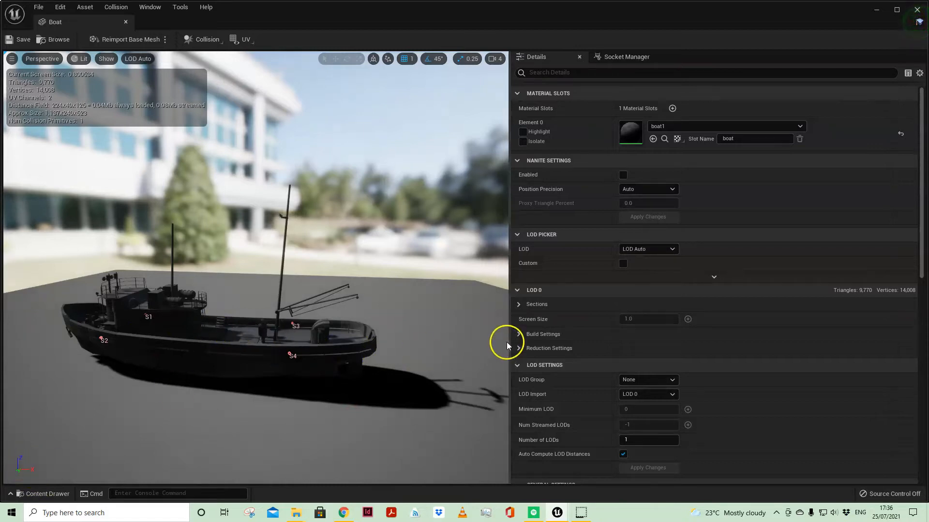
mouse_move(121, 32)
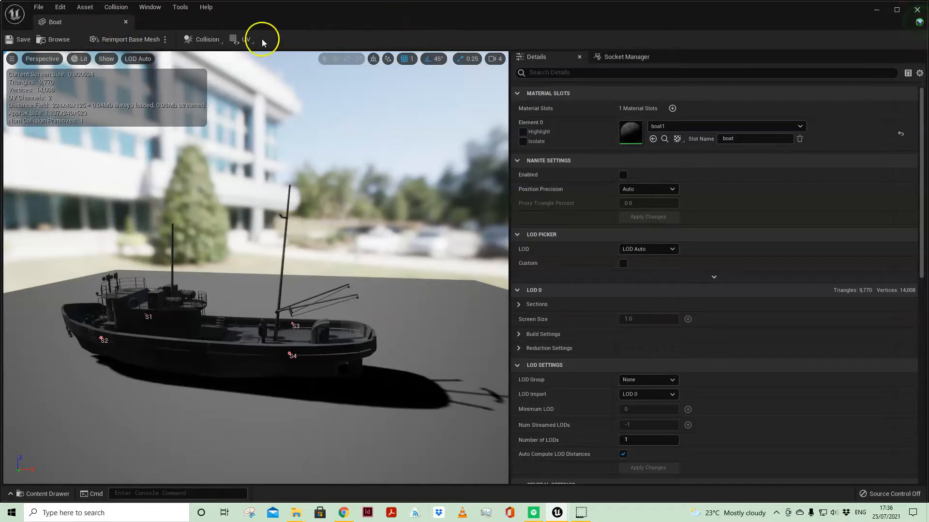
Back in BP_BuoyancyBoat, select Return Value X 0 to show its -10000.0 default.
click(176, 22)
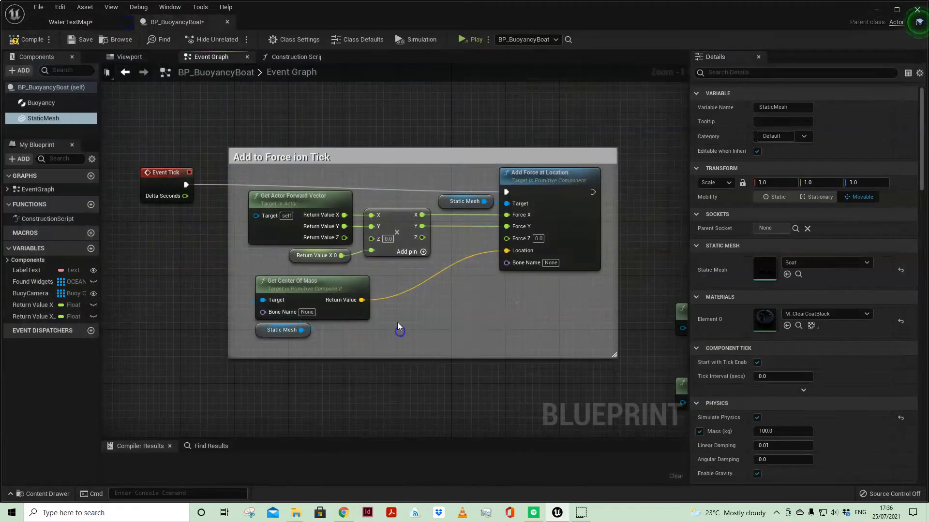
click(319, 255)
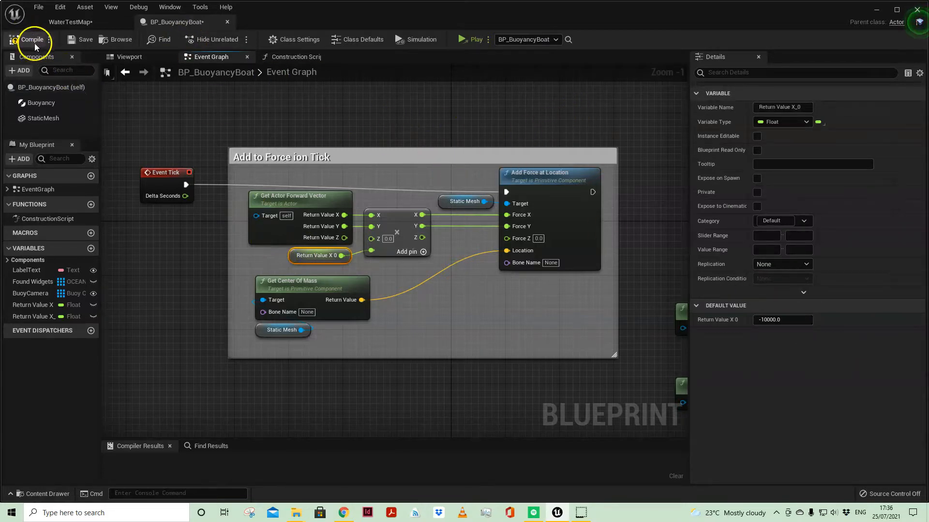
click(471, 39)
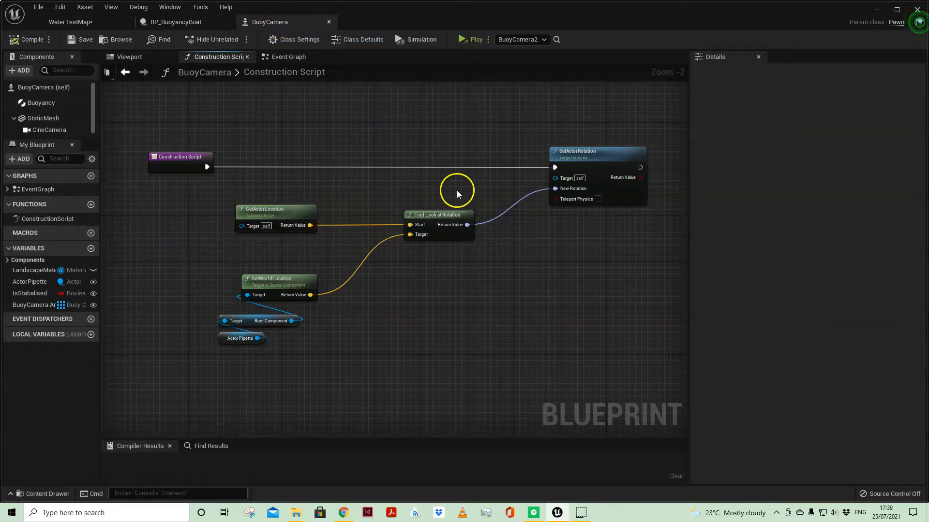
mouse_move(465, 210)
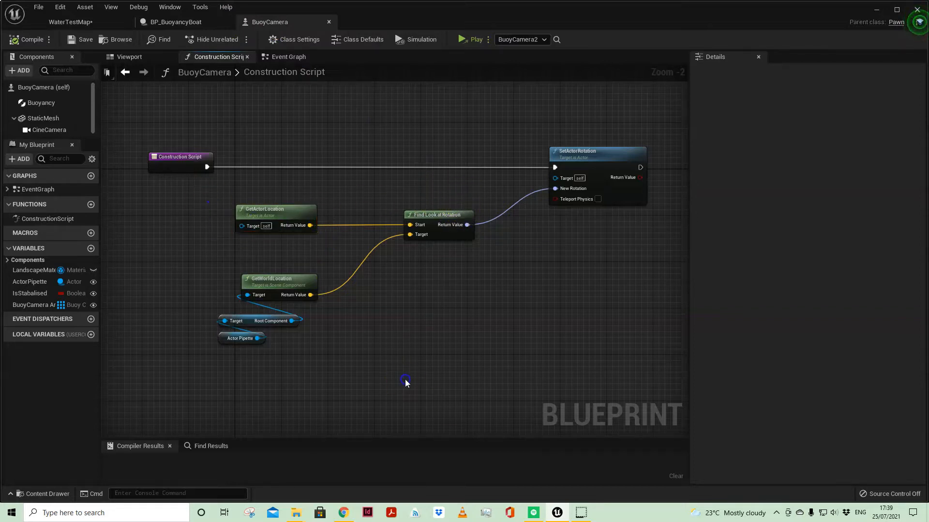
click(240, 338)
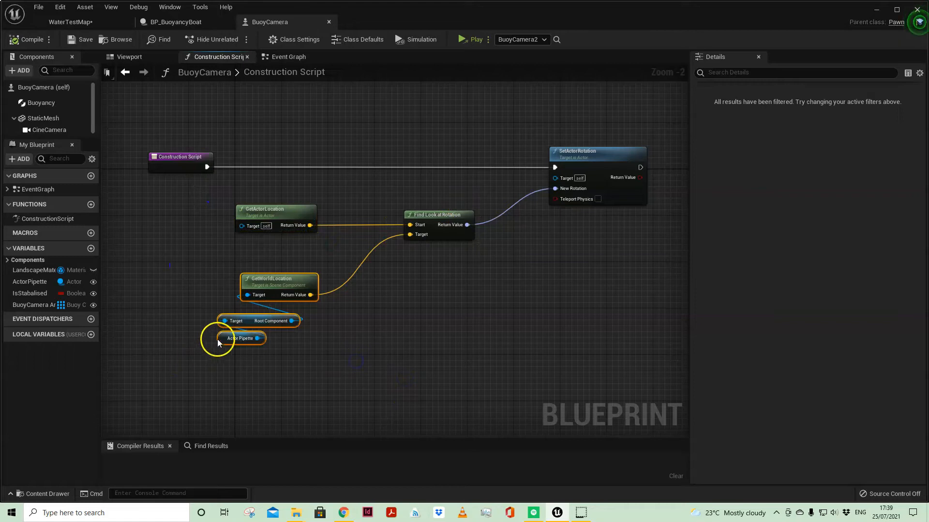
click(29, 282)
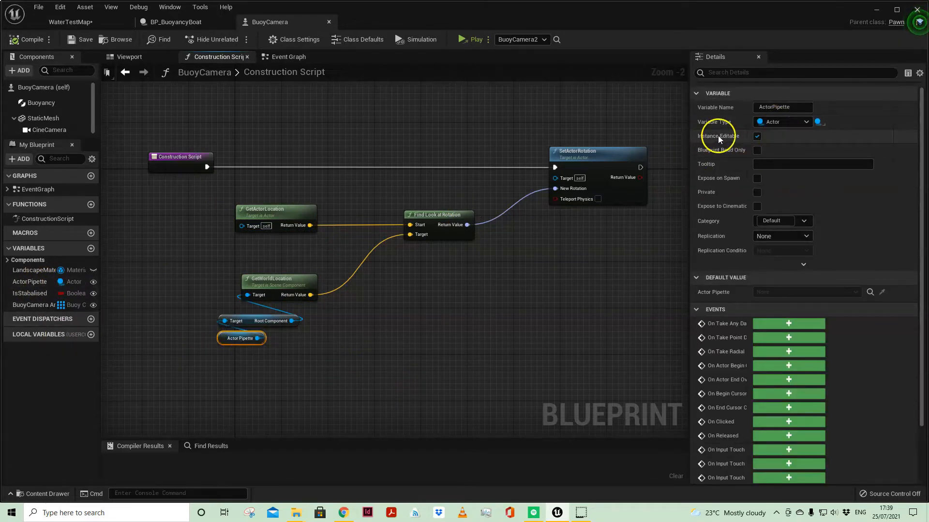
click(263, 255)
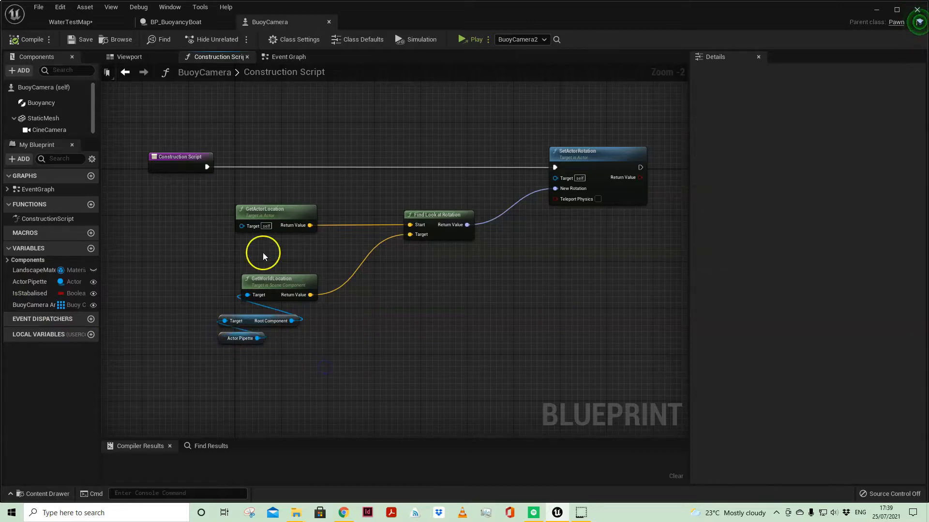
mouse_move(316, 276)
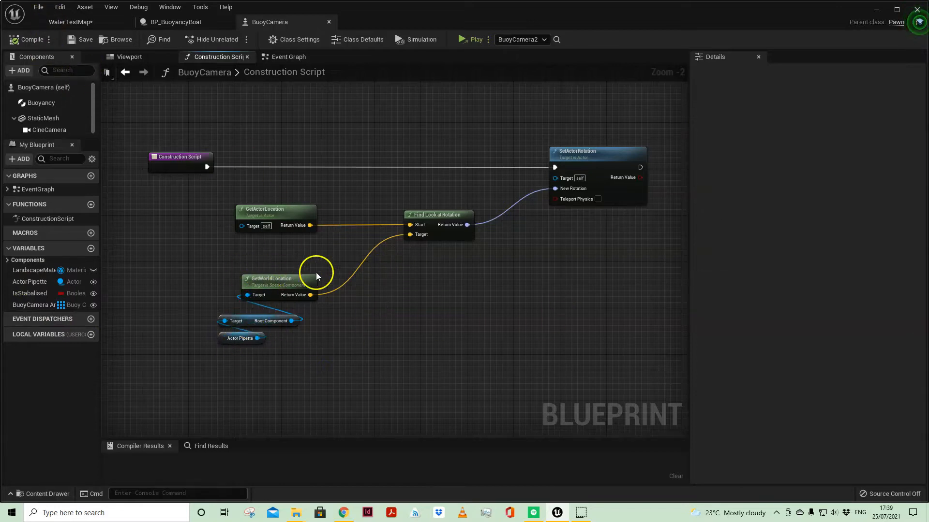
click(286, 56)
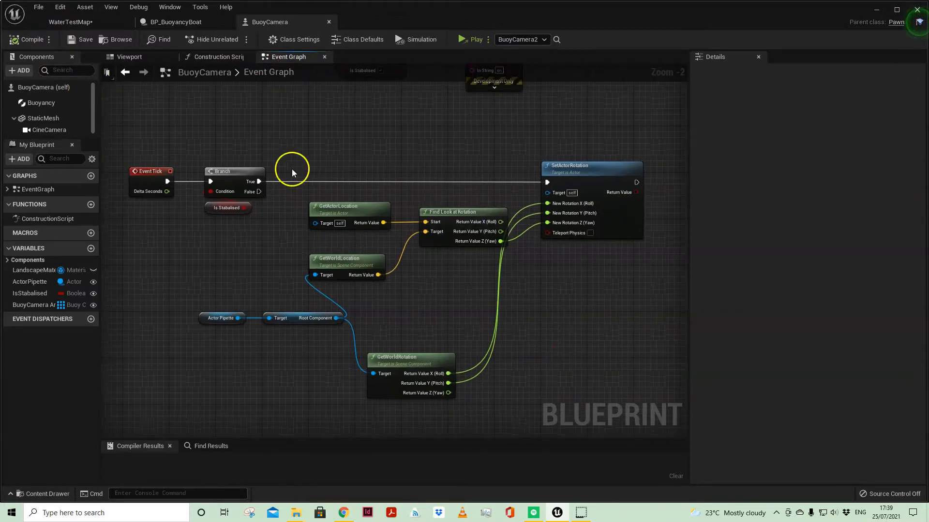
mouse_move(312, 201)
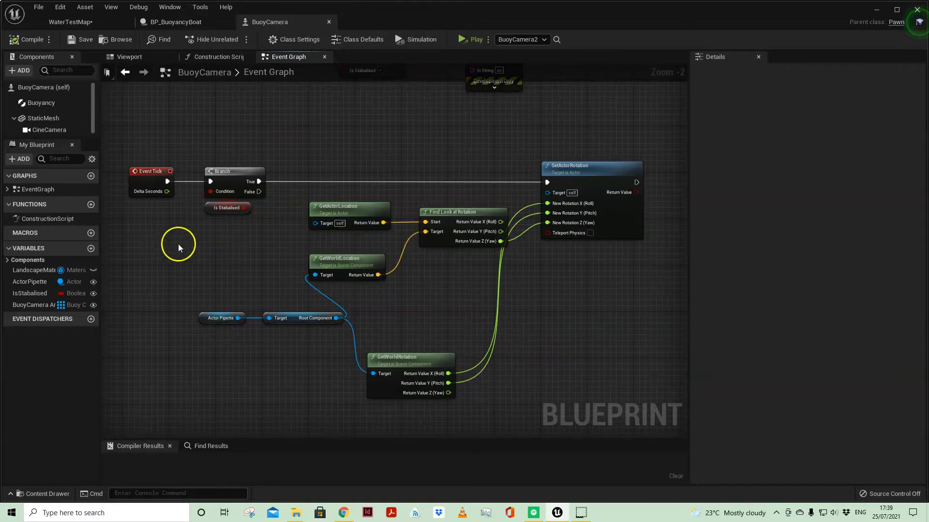
mouse_move(366, 172)
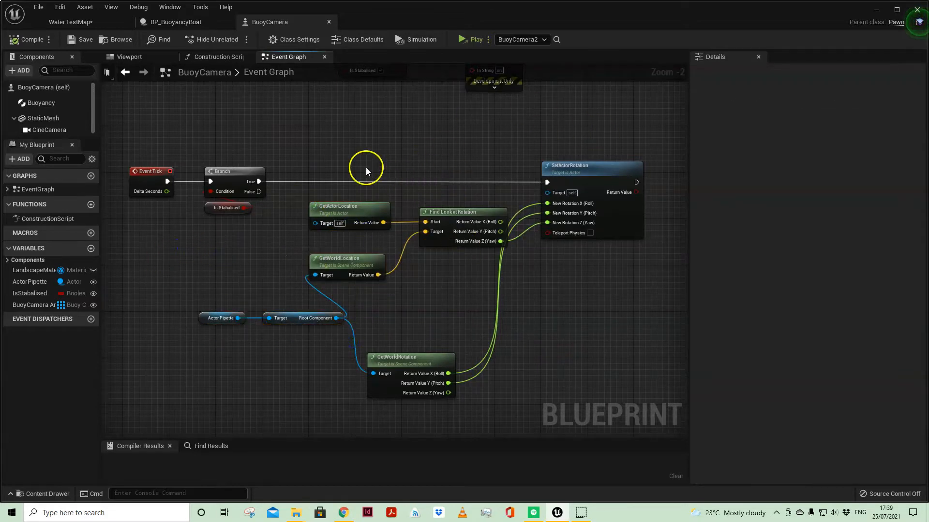
drag(366, 168, 615, 396)
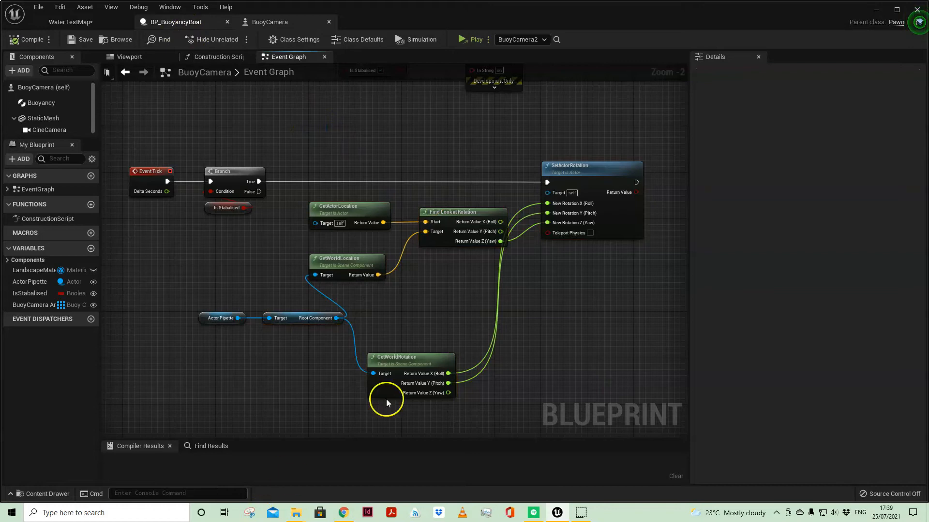
mouse_move(253, 406)
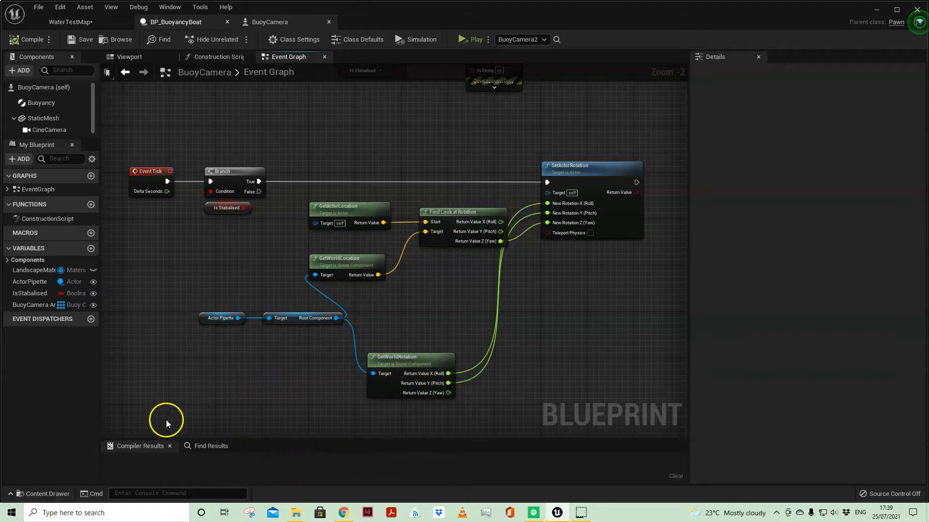
mouse_move(313, 259)
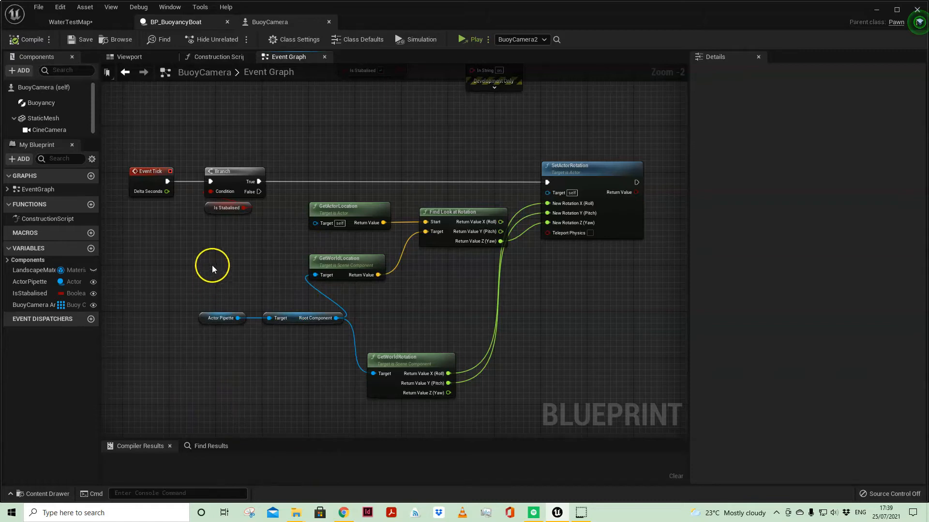
mouse_move(189, 290)
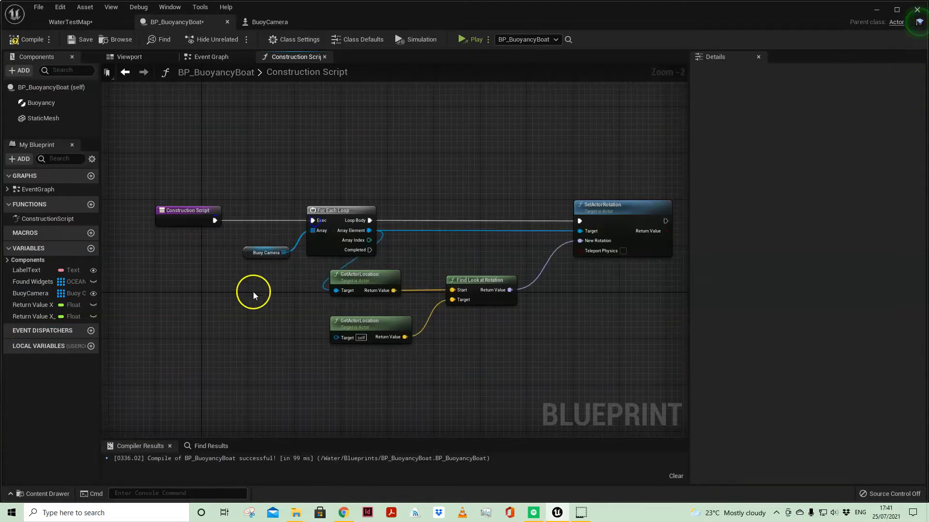
Inspect the Buoy Camera array variable and its Instance Editable setting in the construction script.
click(266, 252)
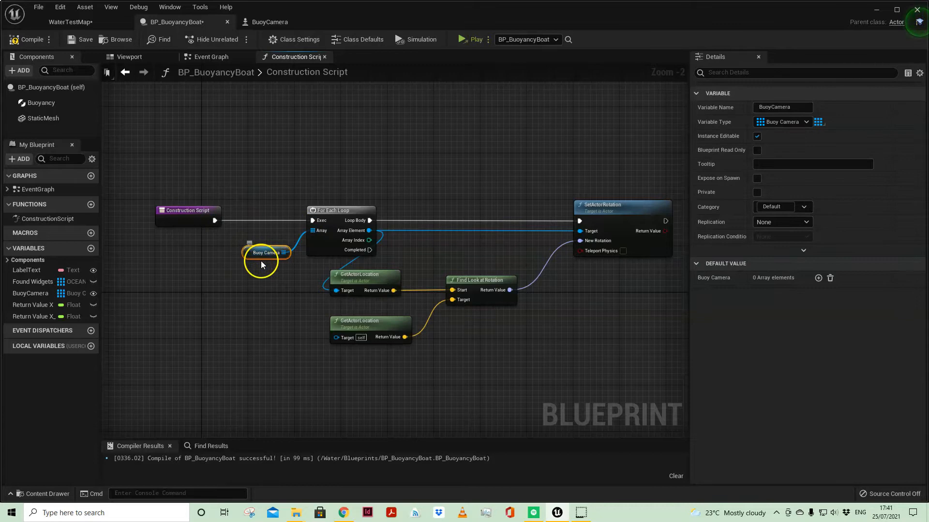
mouse_move(93, 293)
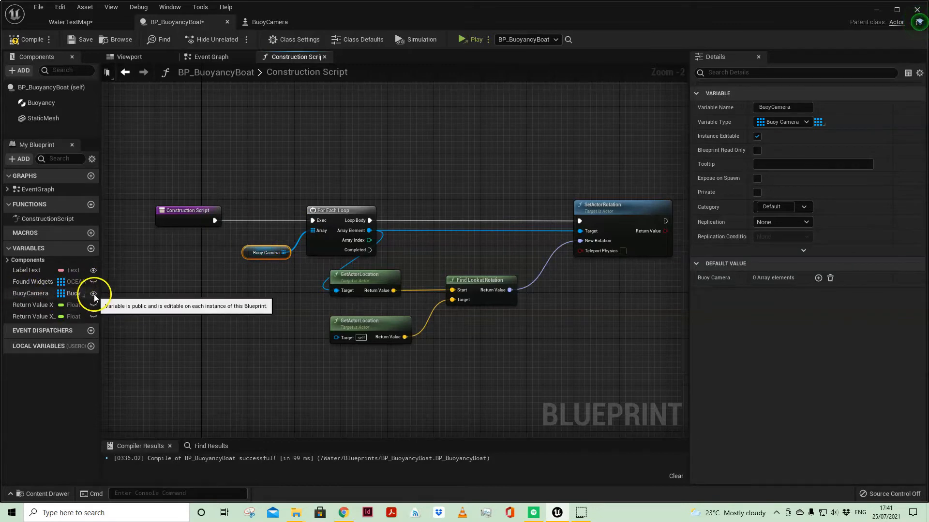
click(69, 22)
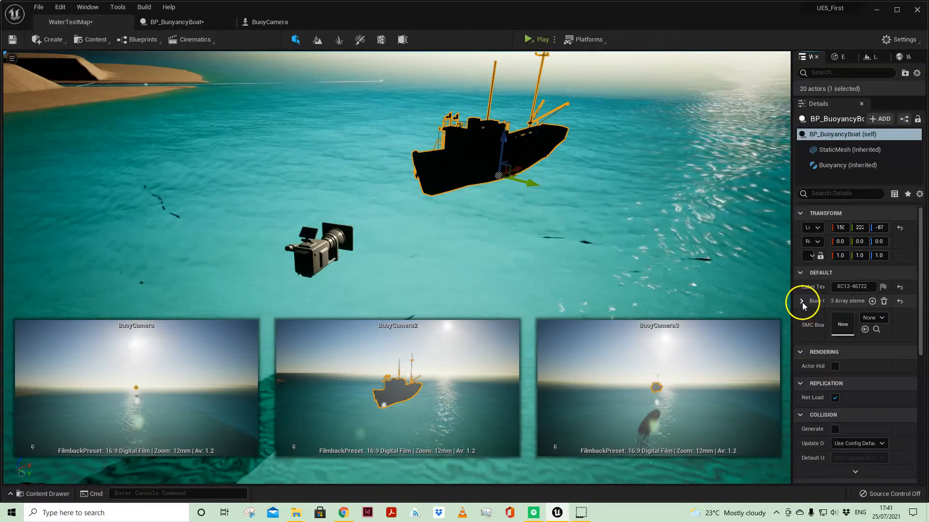
Expand the boat's three buoy cameras, then raise the boat so the previews track it.
click(801, 300)
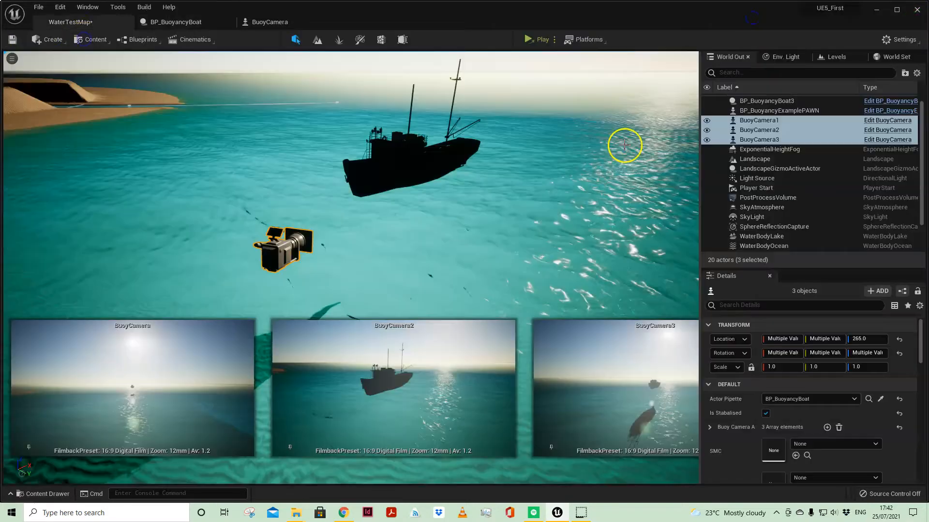
click(767, 101)
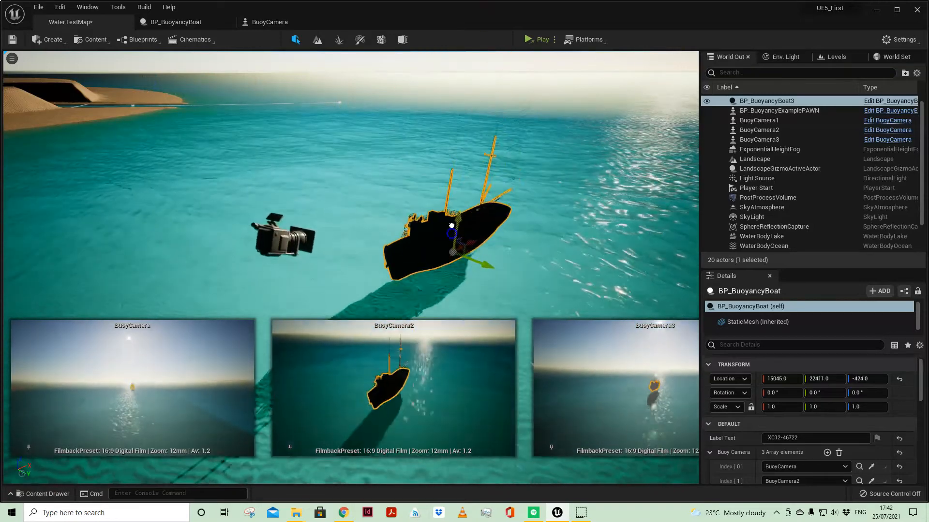
drag(453, 232, 418, 193)
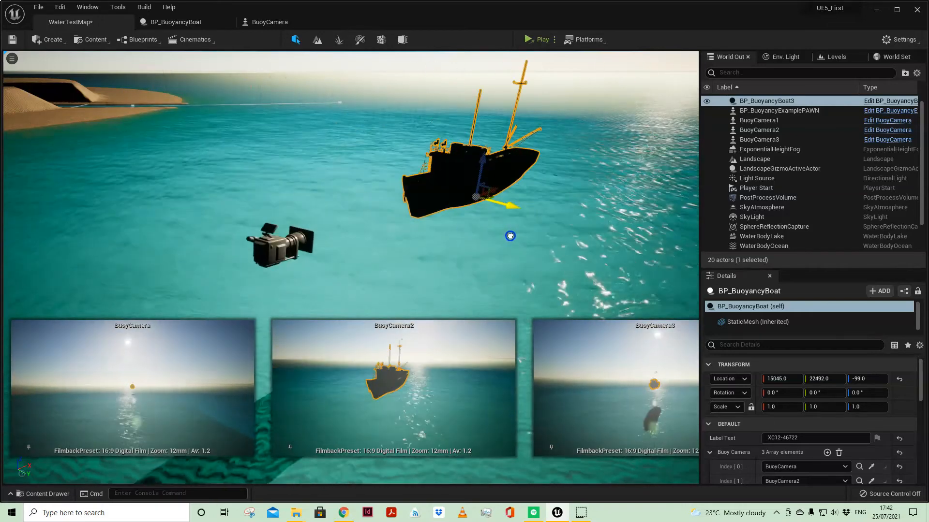
mouse_move(556, 40)
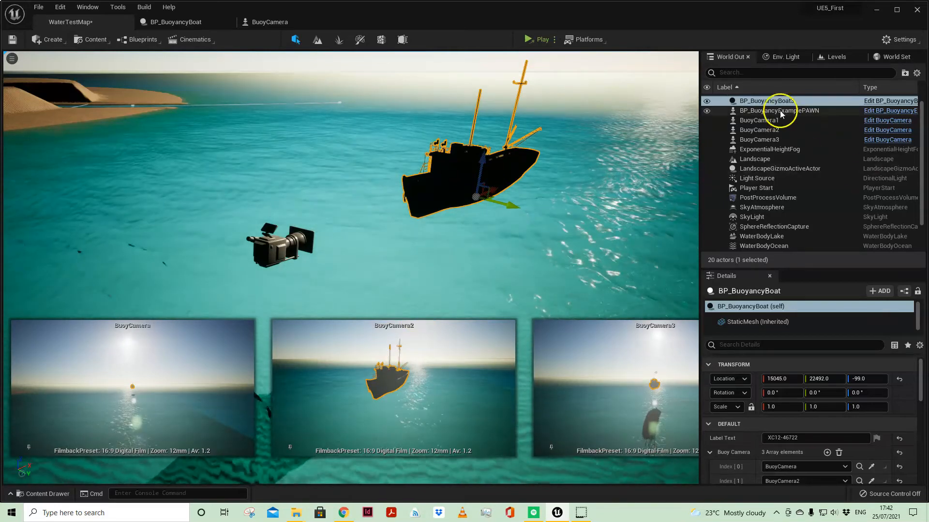
Review Is Stabilised on BuoyCamera1 and BuoyCamera2, then open WaterSetUp for editing.
click(759, 120)
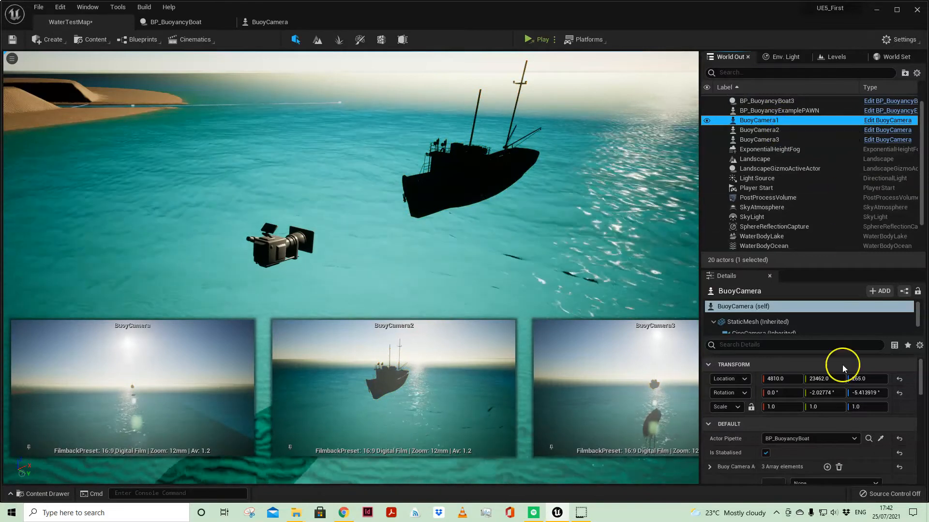
mouse_move(778, 130)
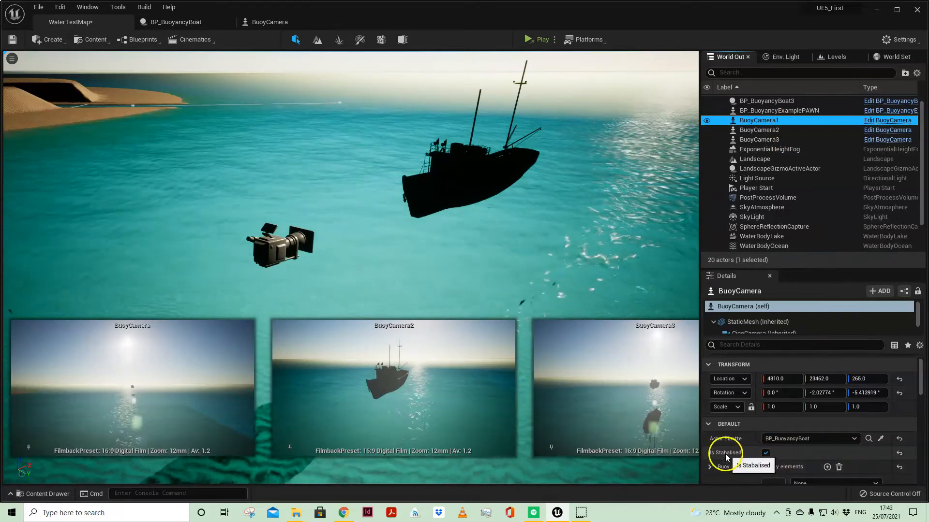
click(766, 453)
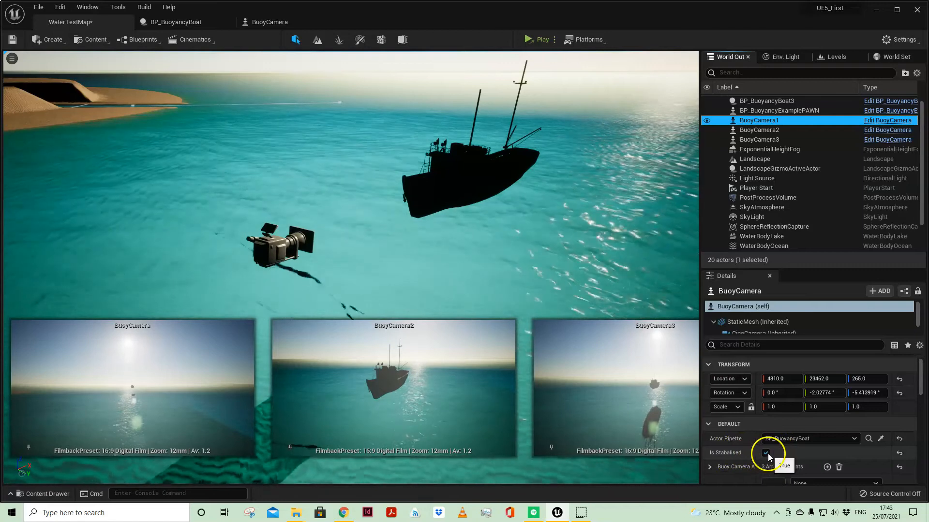
click(759, 130)
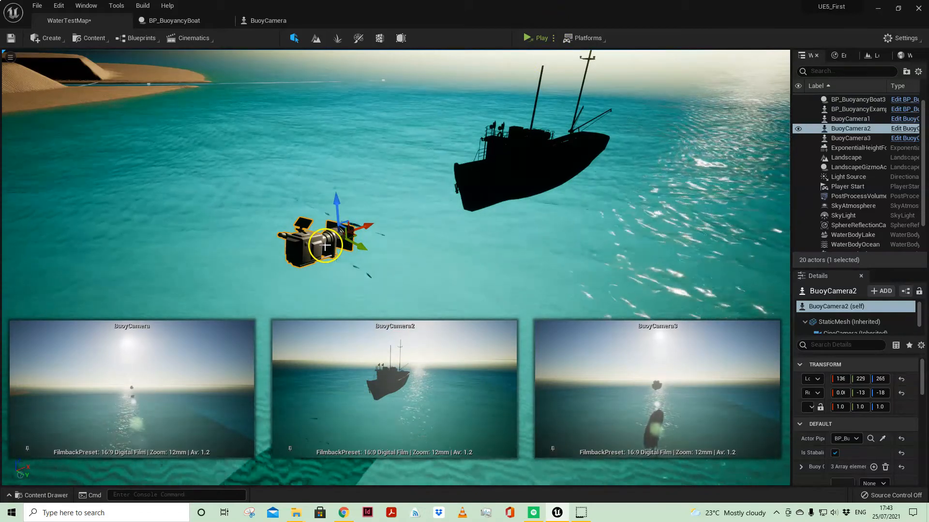
click(847, 247)
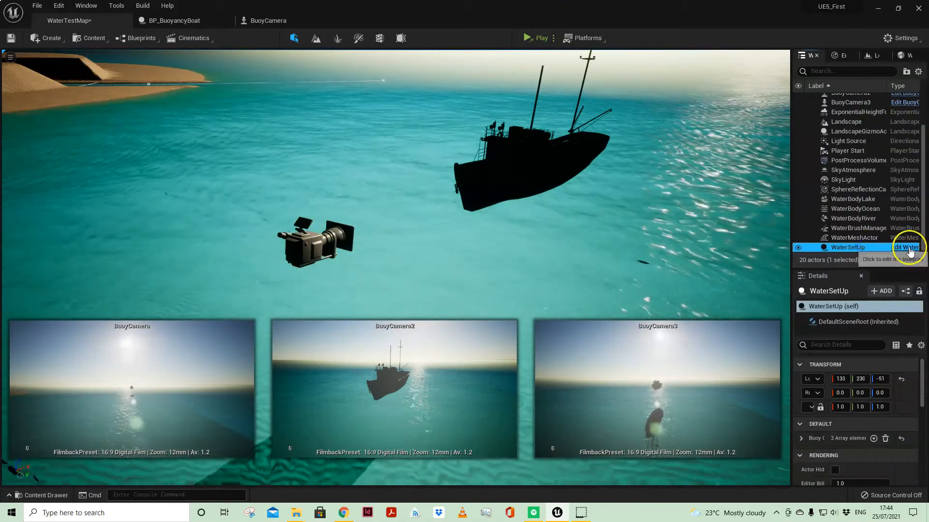
click(906, 247)
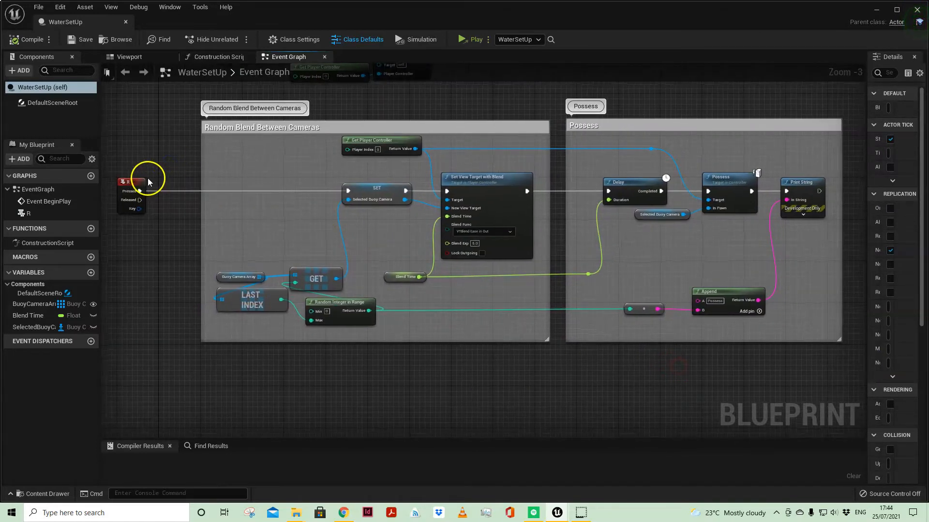
mouse_move(173, 167)
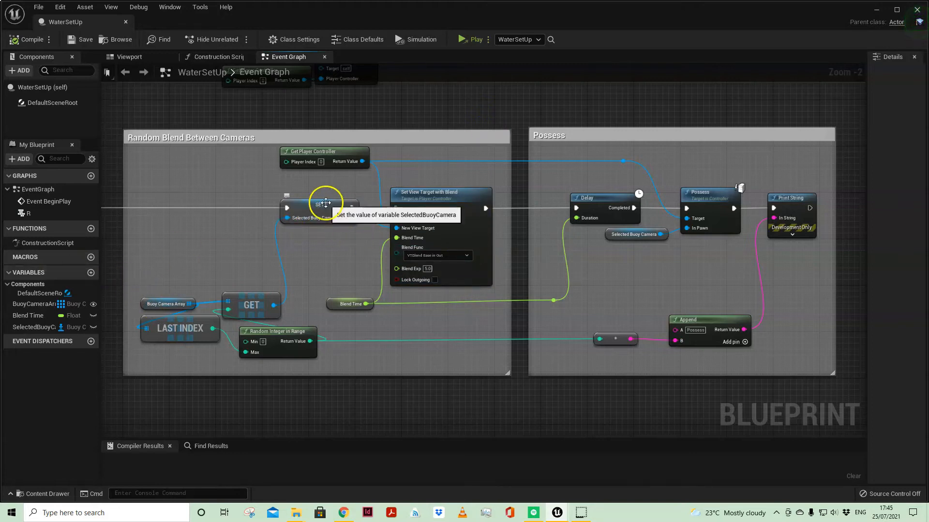
Pan through the Random Blend Between Cameras and Possess sections, selecting Get Player Controller.
click(167, 303)
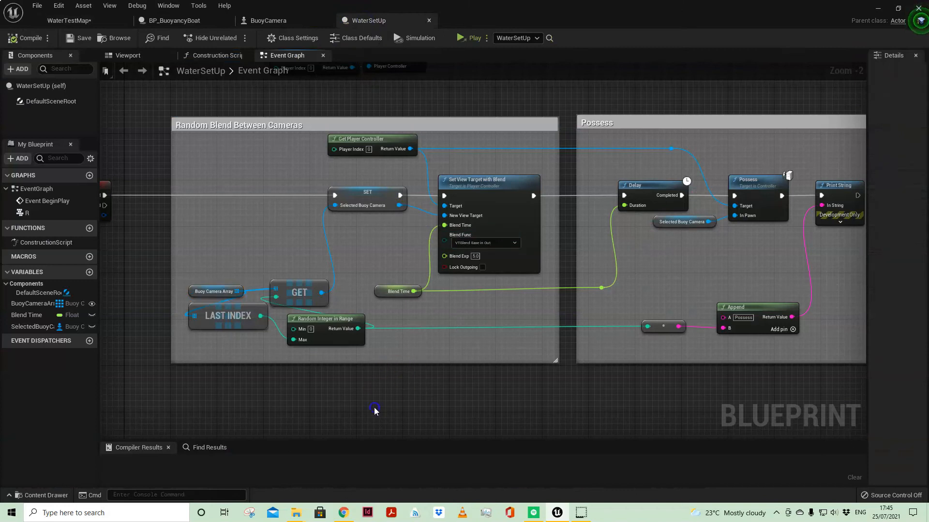
drag(373, 412, 730, 349)
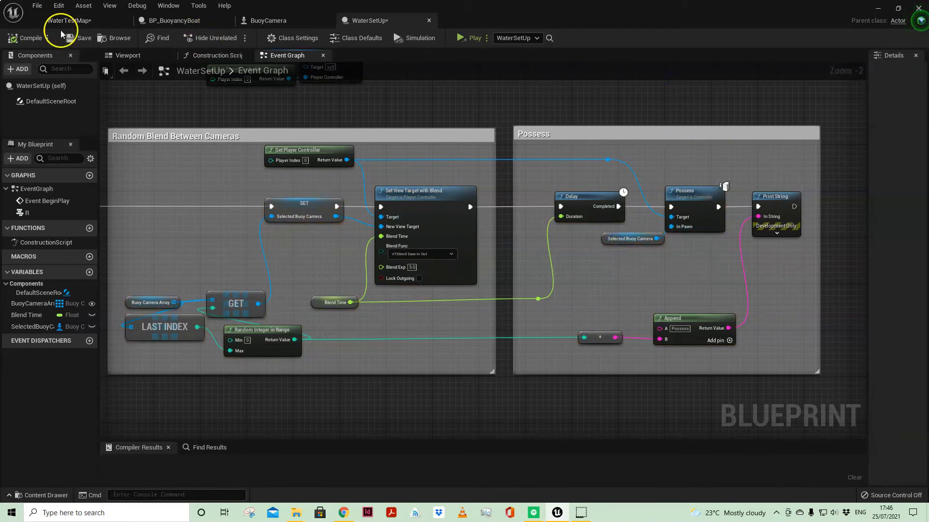
mouse_move(67, 20)
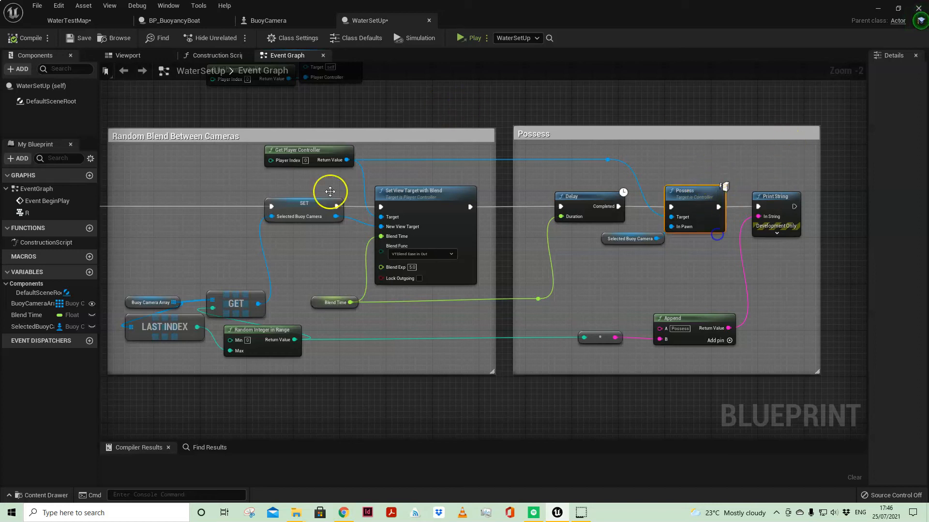
click(308, 150)
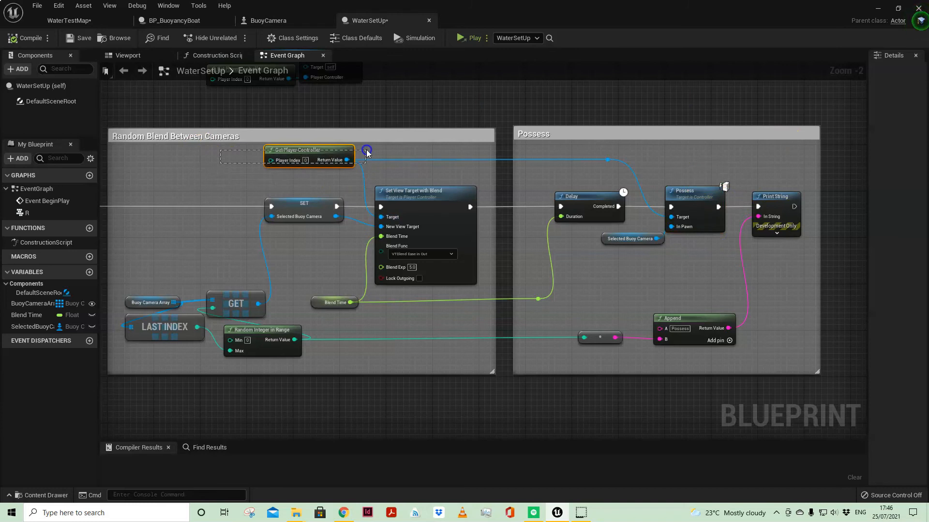